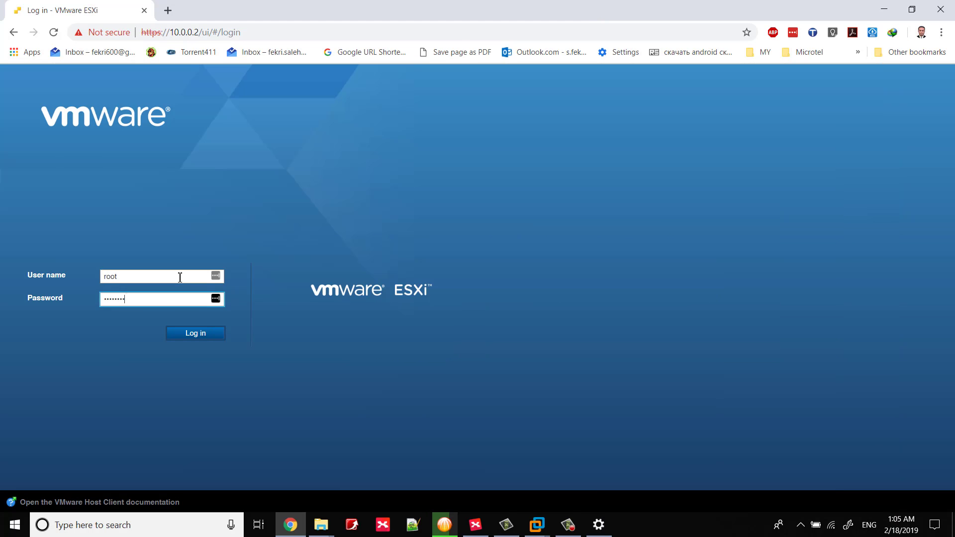
- Log in as root and open Join domain under Manage > Security & users > Authentication
{"action": "left_click", "coordinate": [195, 334]}
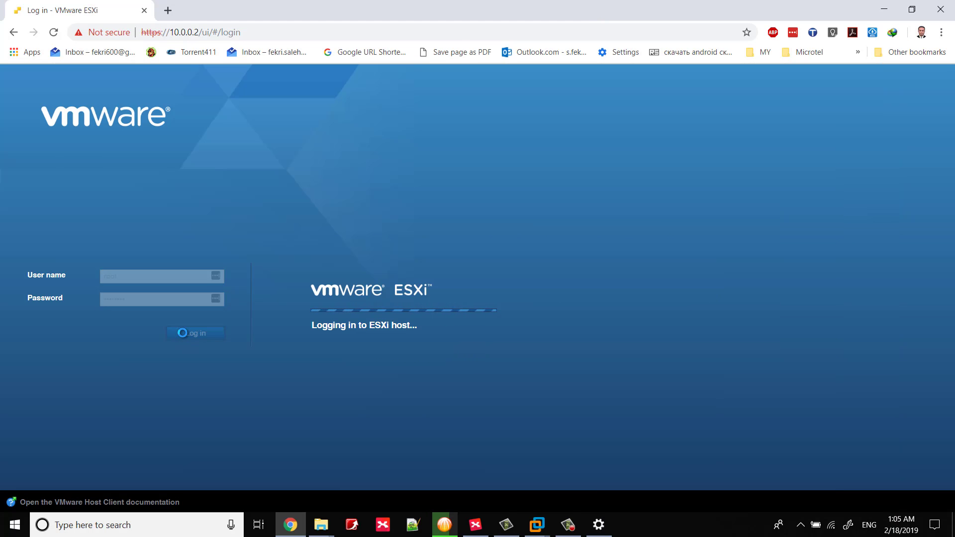
{"action": "left_click", "coordinate": [195, 333]}
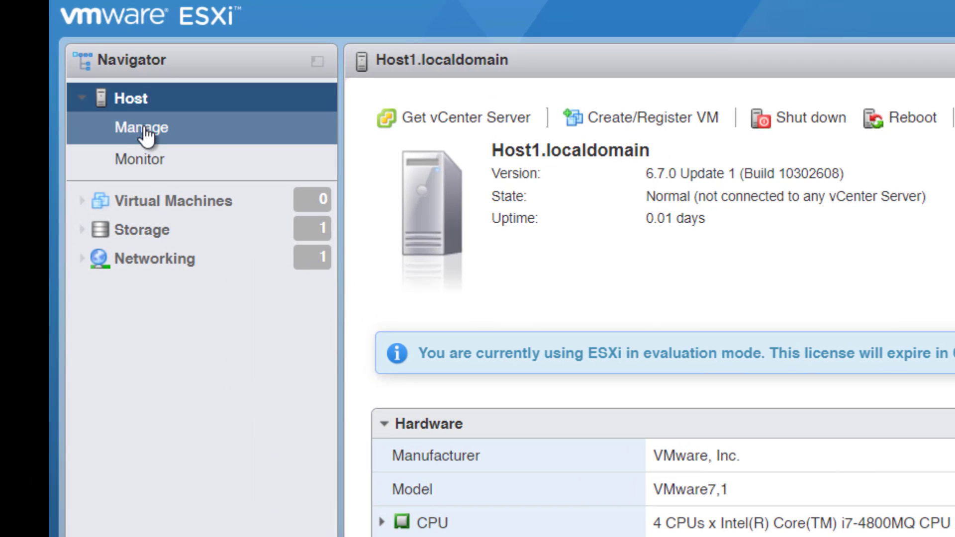
{"action": "left_click", "coordinate": [140, 128]}
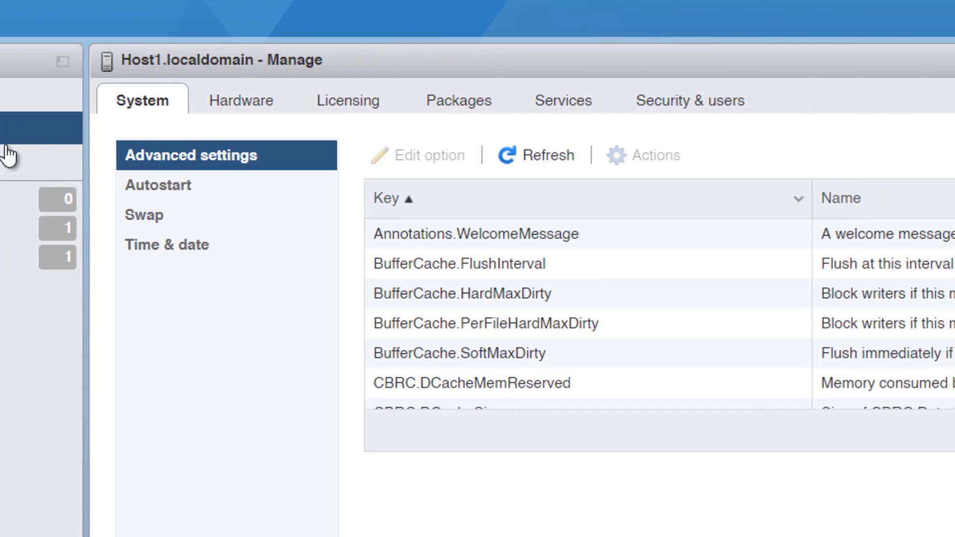
{"action": "left_click", "coordinate": [689, 101]}
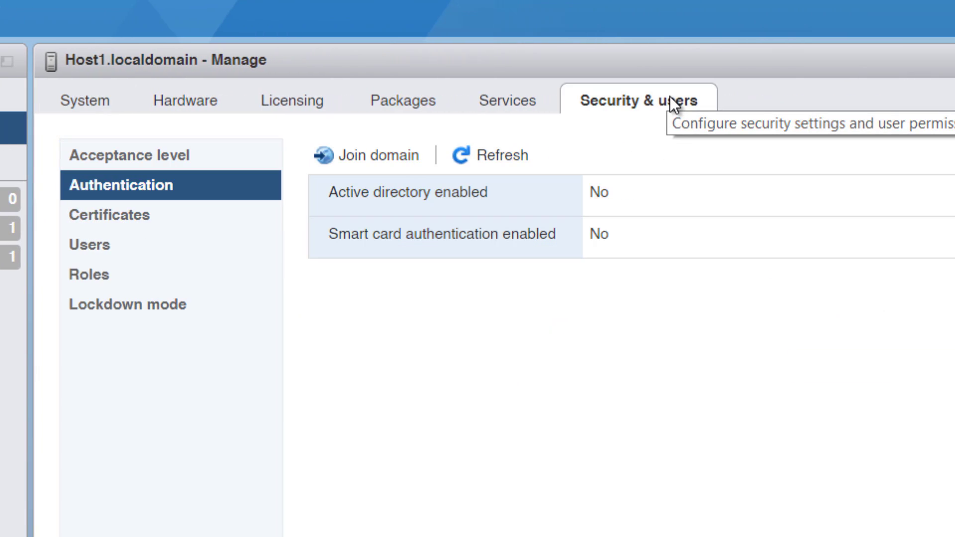
{"action": "left_click", "coordinate": [375, 154]}
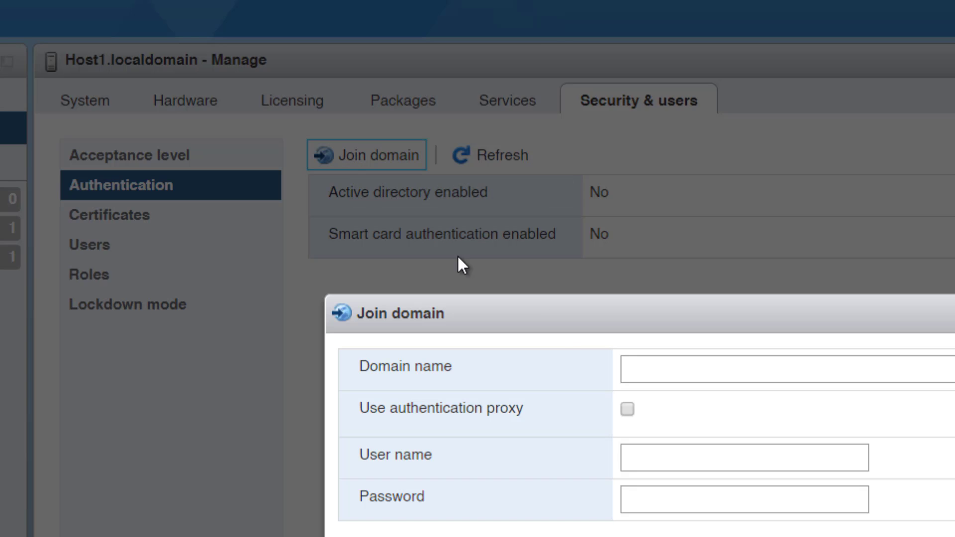
- Submit a request to join domain test.local using the administrator account and password
{"action": "type", "text": "tes"}
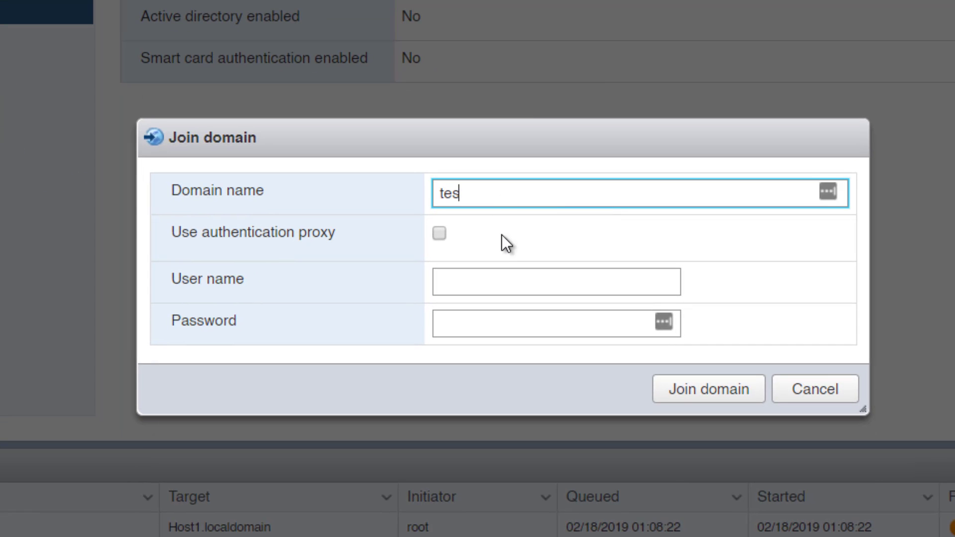
{"action": "type", "text": "a"}
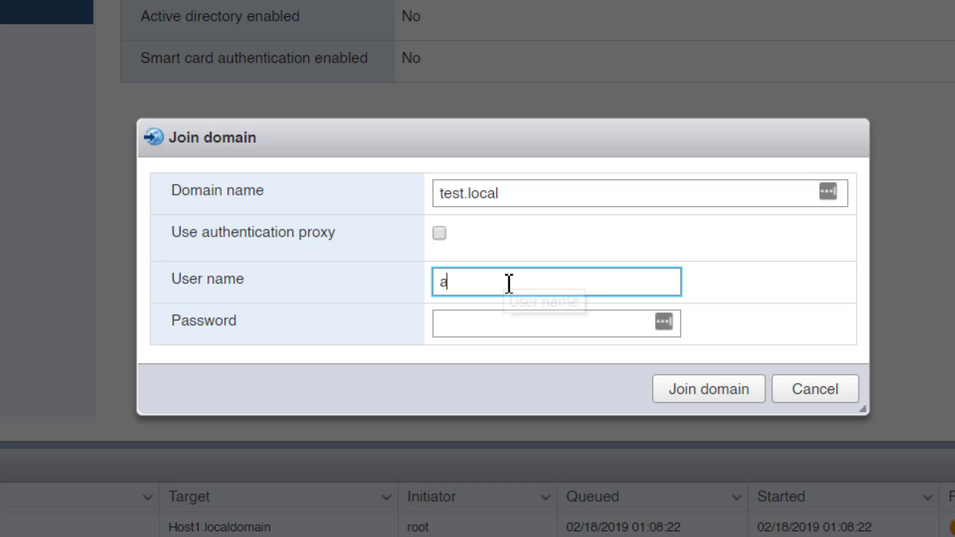
{"action": "type", "text": "dministrator"}
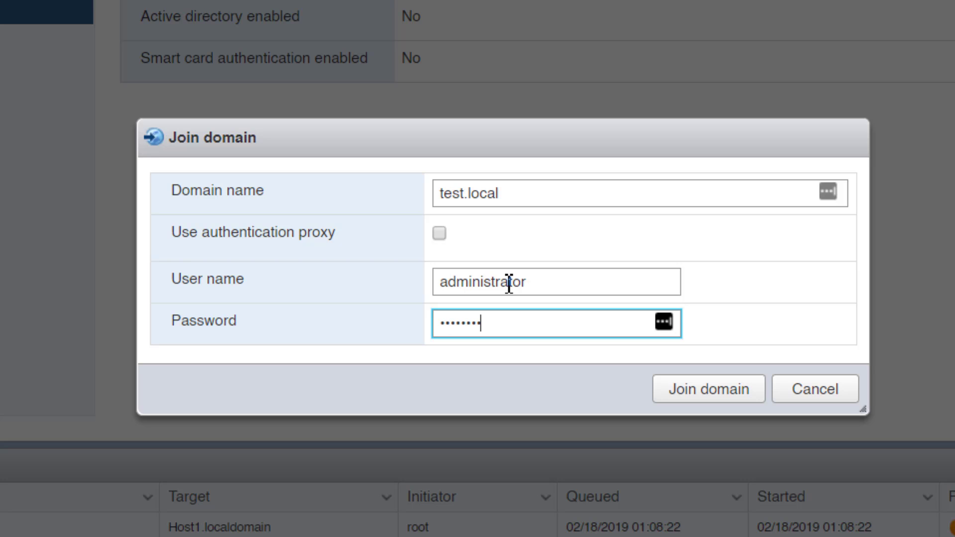
{"action": "left_click", "coordinate": [708, 389]}
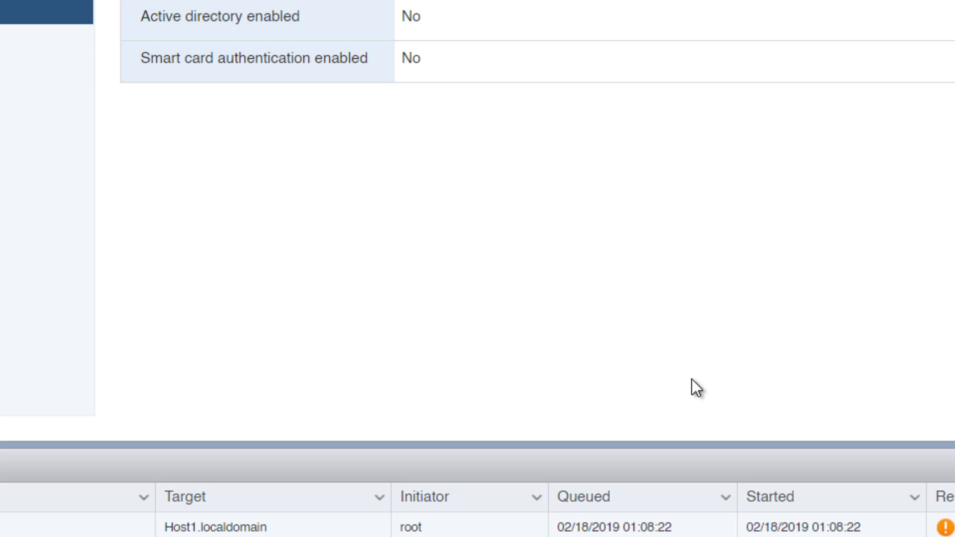